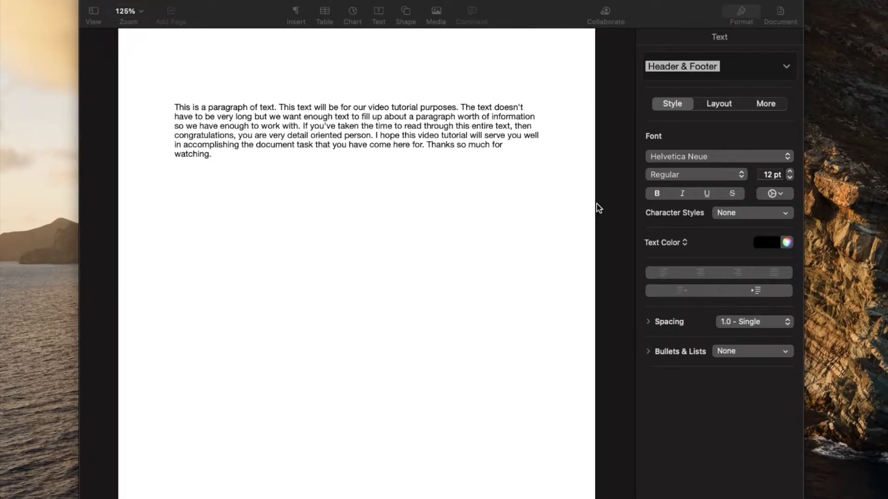
pyautogui.moveTo(564, 217)
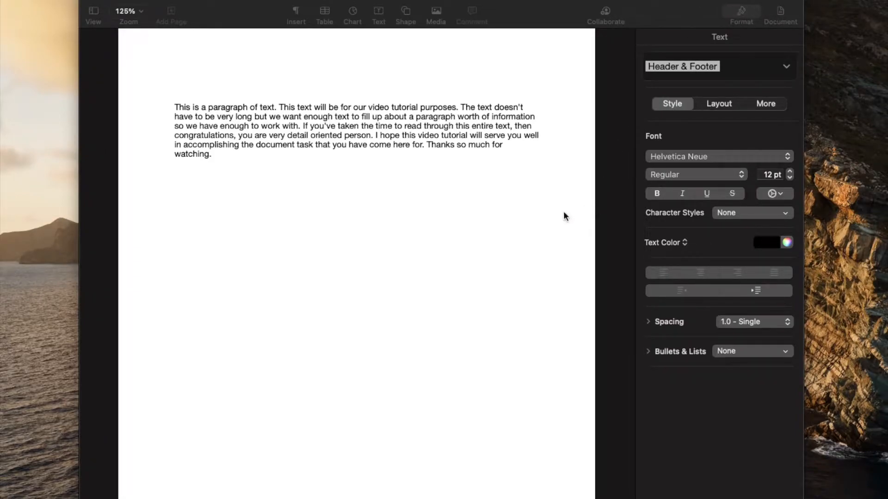
pyautogui.moveTo(522, 225)
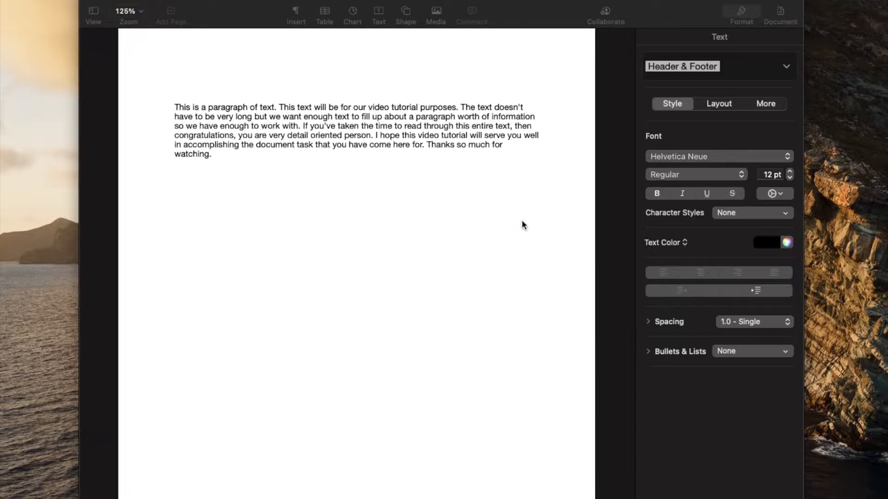
pyautogui.moveTo(446, 206)
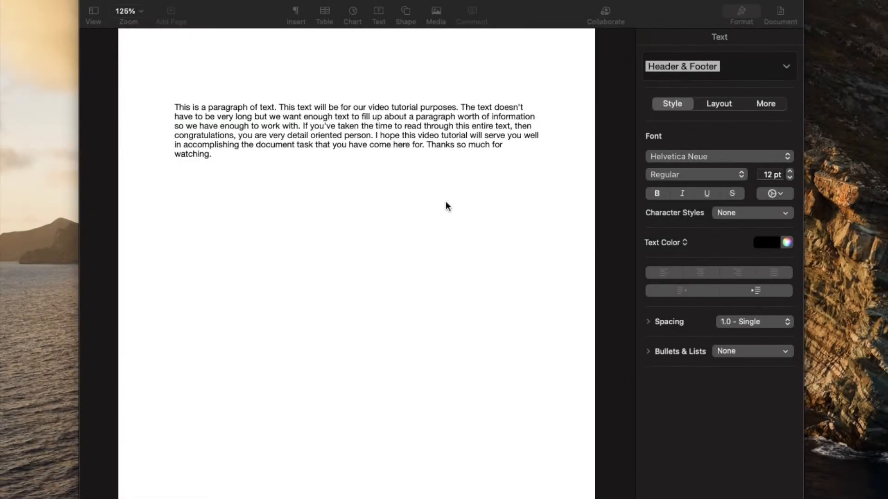
pyautogui.moveTo(348, 220)
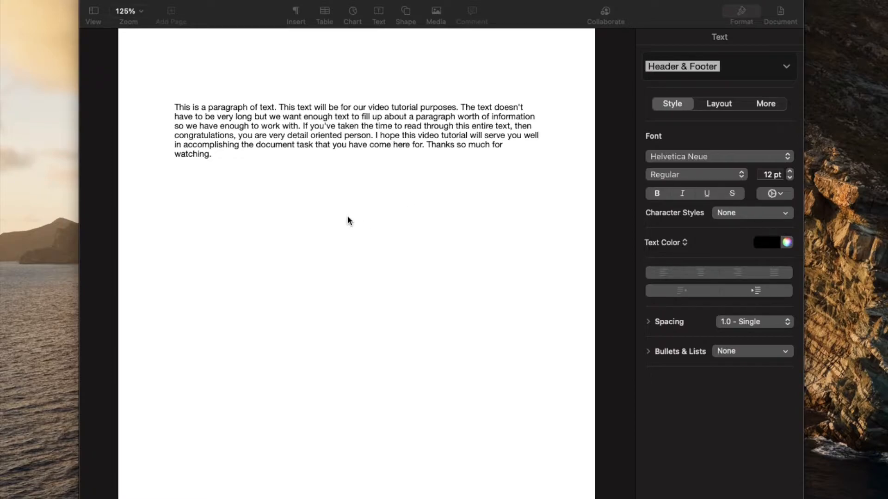
pyautogui.moveTo(400, 239)
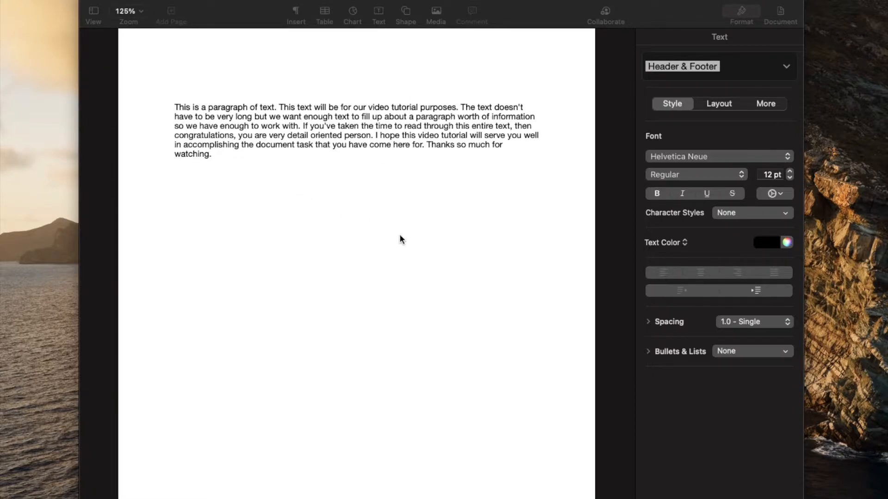
pyautogui.moveTo(346, 224)
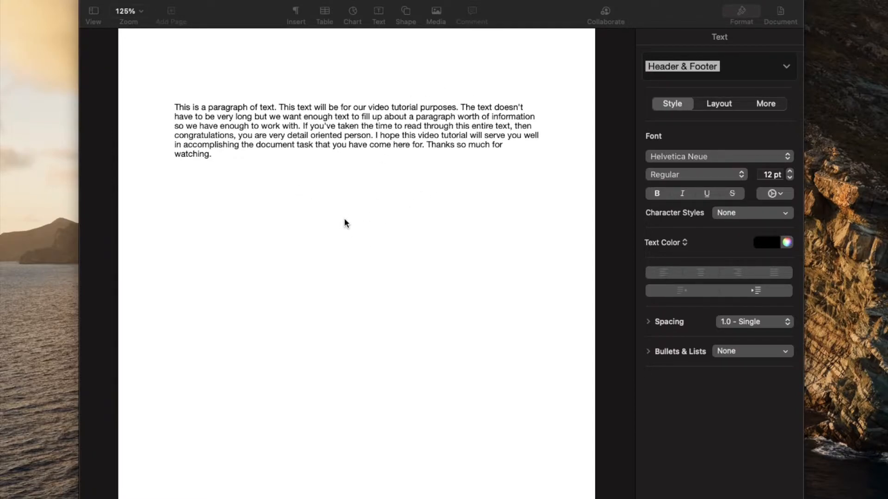
pyautogui.moveTo(404, 195)
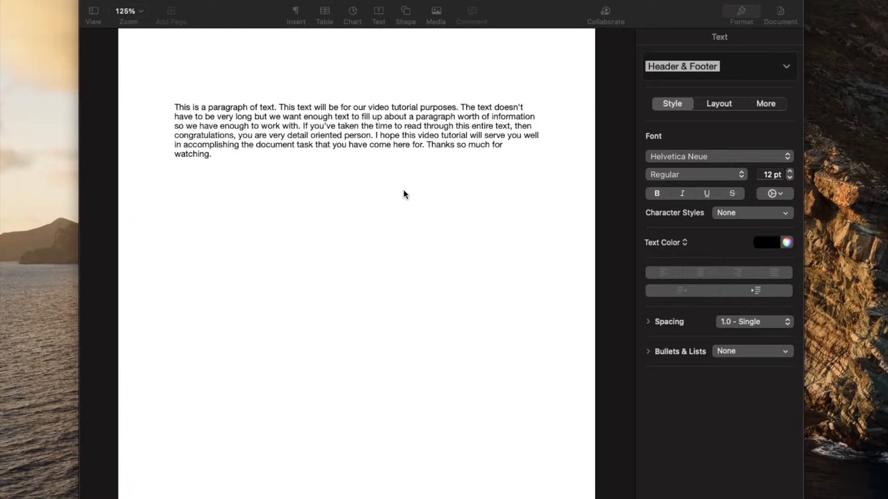
pyautogui.moveTo(393, 195)
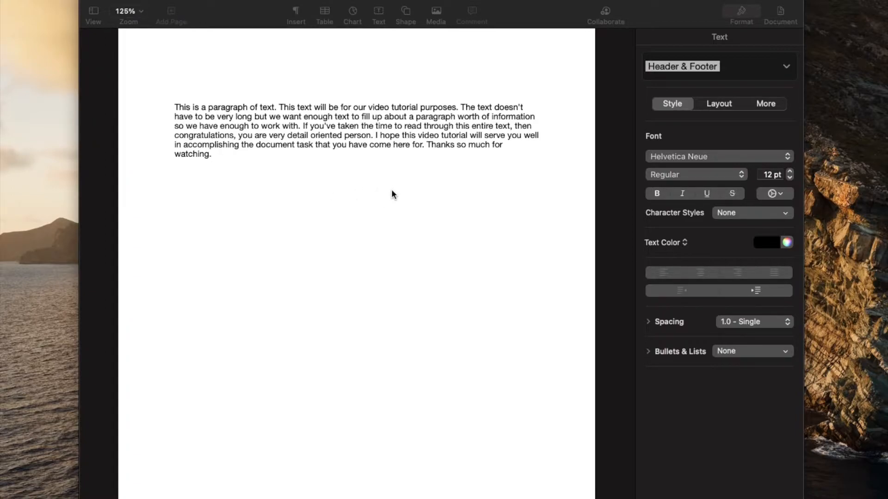
pyautogui.moveTo(335, 209)
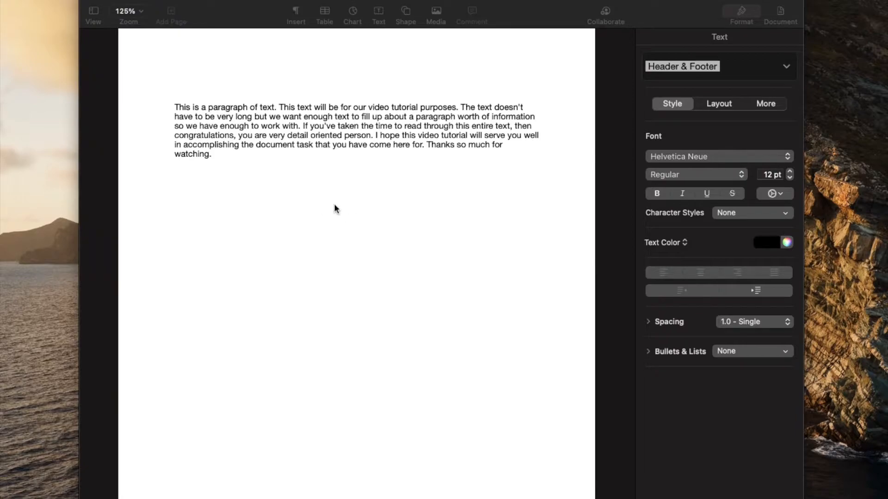
pyautogui.moveTo(390, 212)
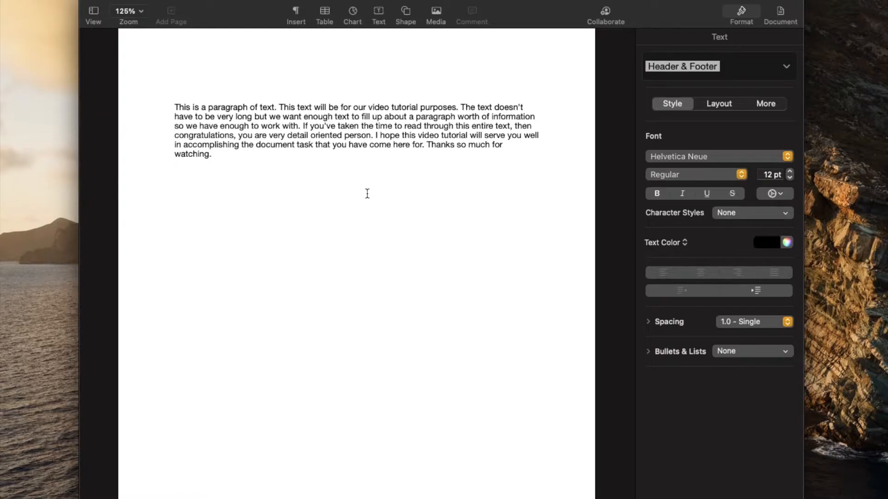
pyautogui.moveTo(436, 132)
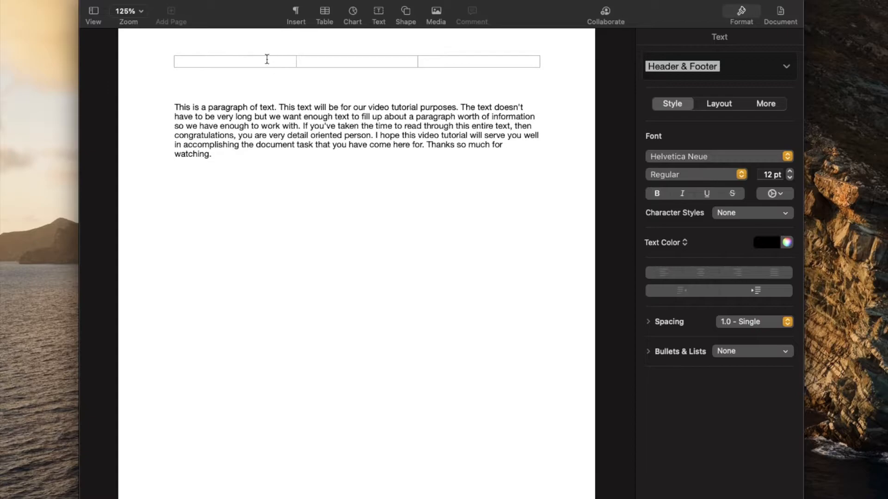
pyautogui.moveTo(349, 61)
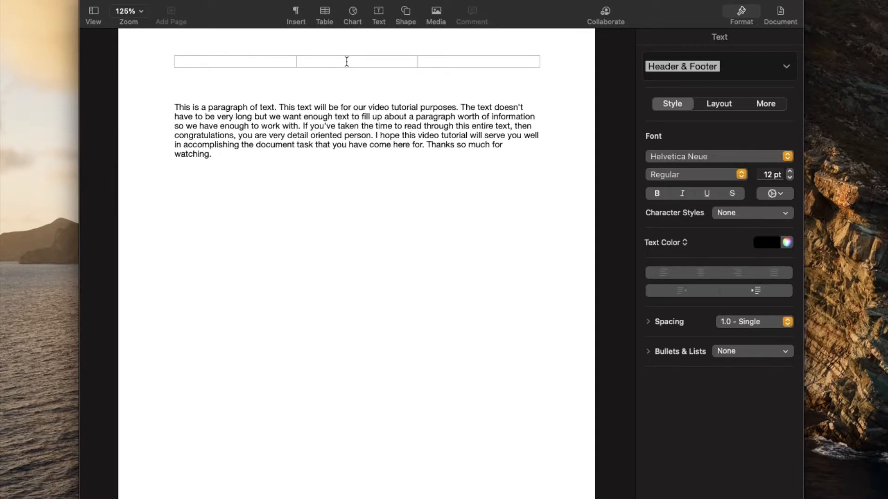
pyautogui.moveTo(355, 61)
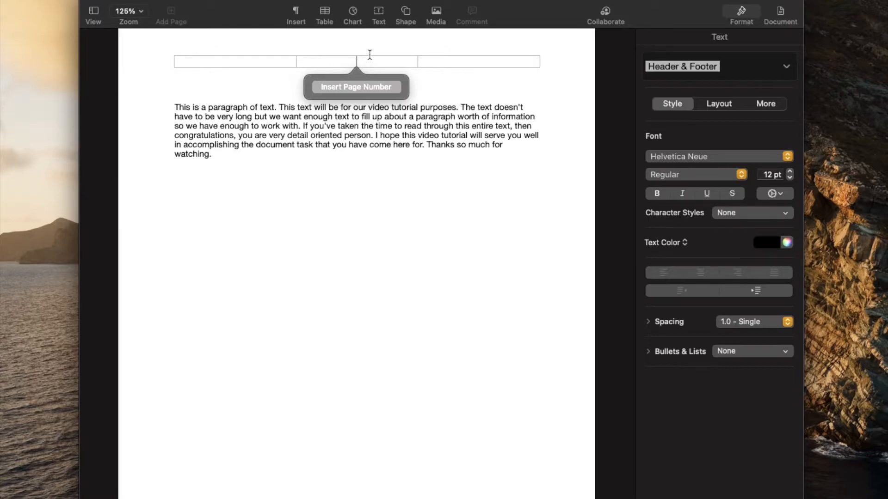
pyautogui.moveTo(502, 205)
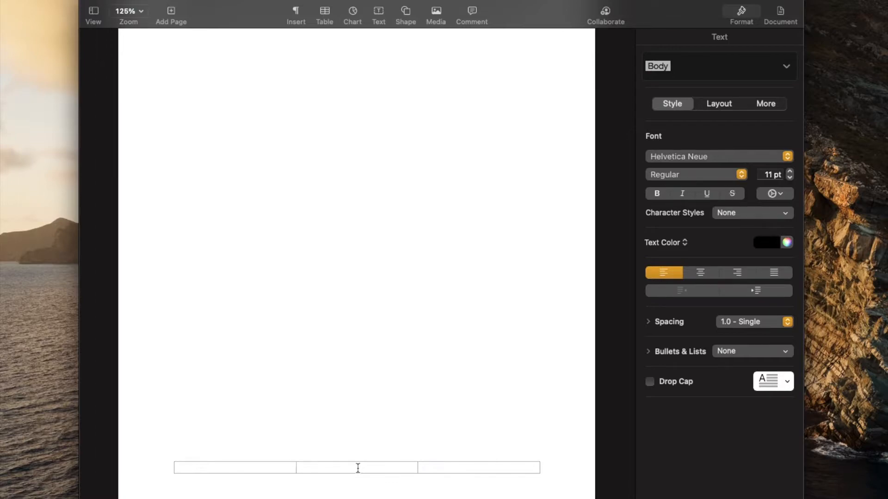
# Insert a plain '1' page number into the middle footer field
pyautogui.click(356, 467)
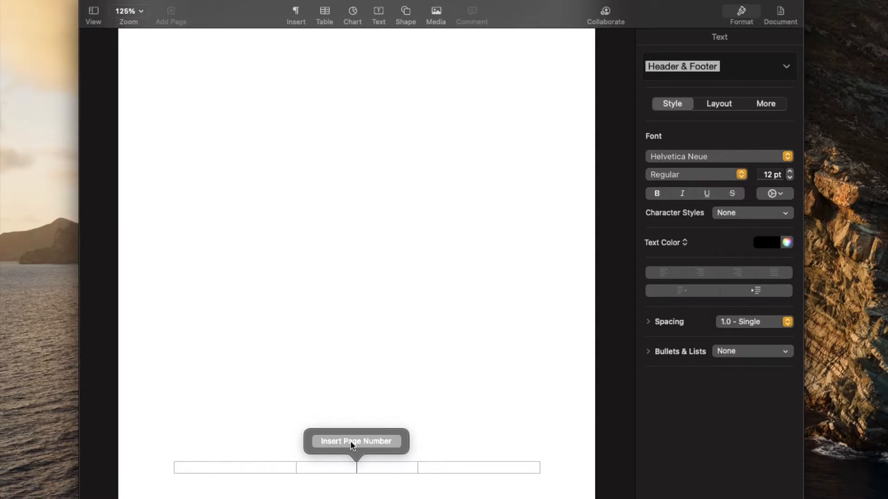
pyautogui.click(355, 441)
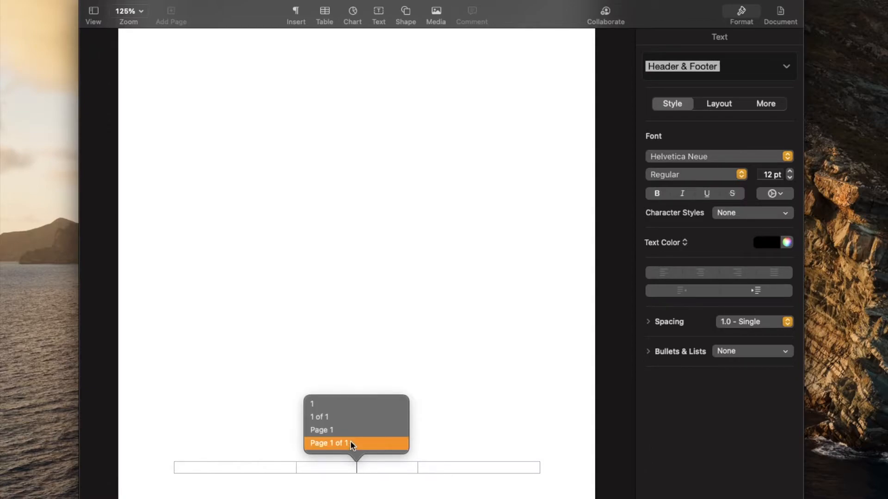
pyautogui.moveTo(342, 419)
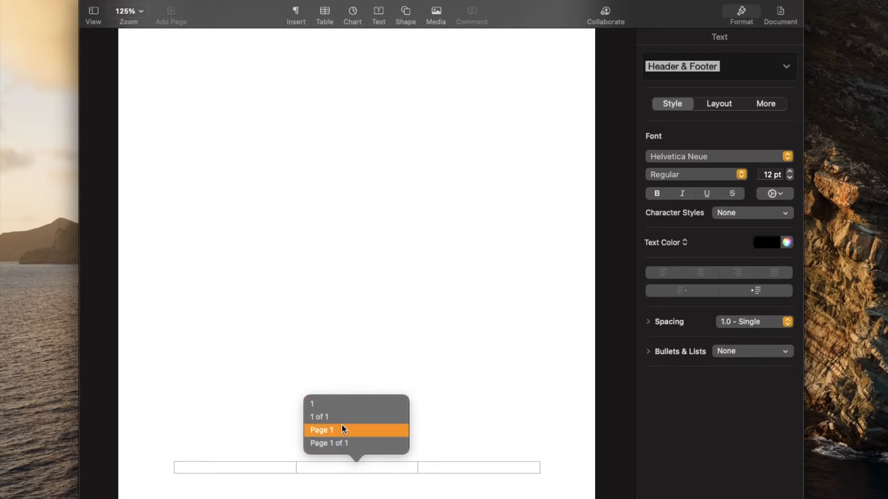
pyautogui.moveTo(347, 404)
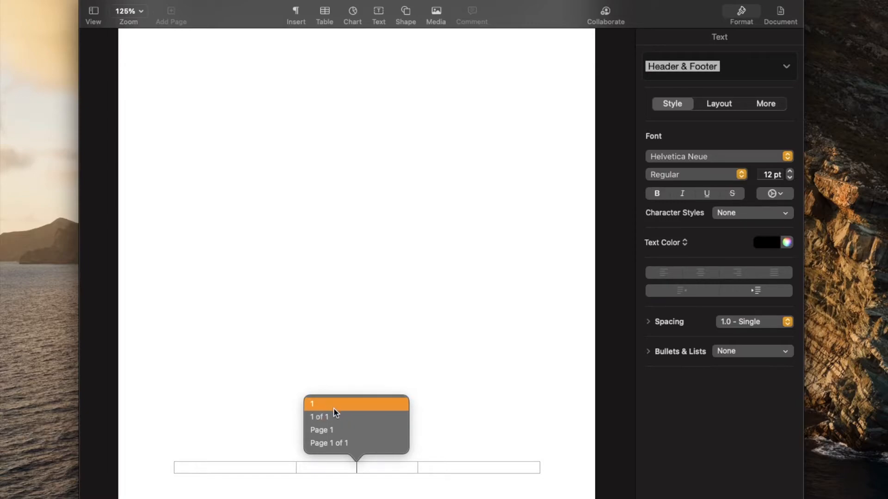
pyautogui.moveTo(337, 443)
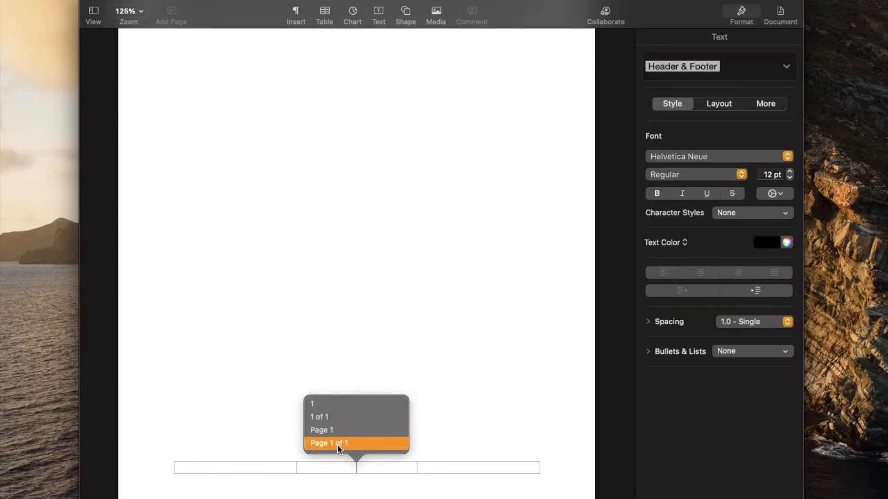
pyautogui.click(312, 404)
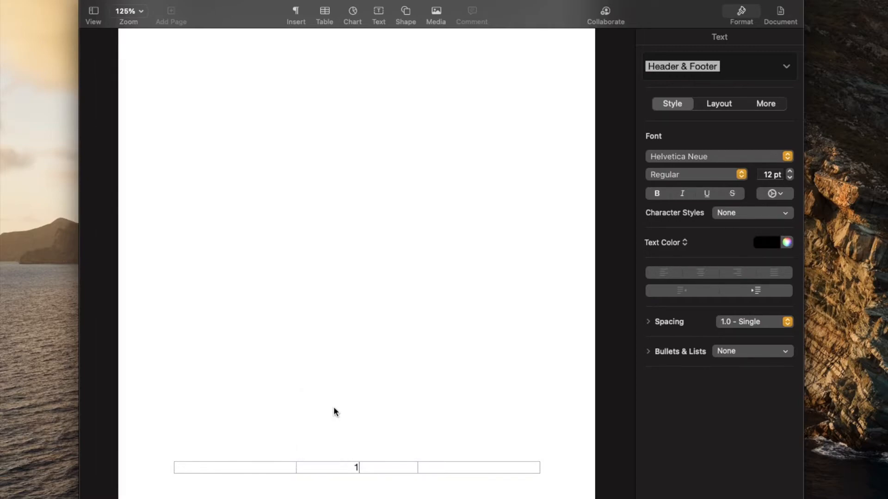
pyautogui.moveTo(364, 434)
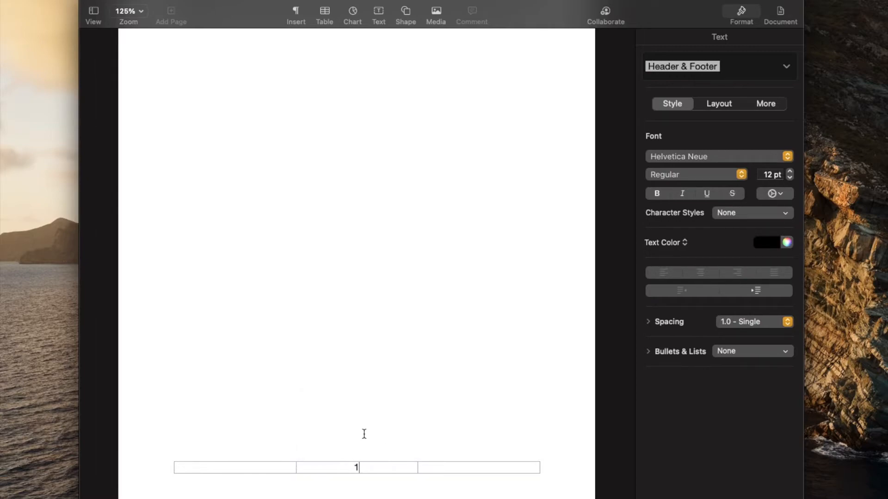
pyautogui.moveTo(286, 256)
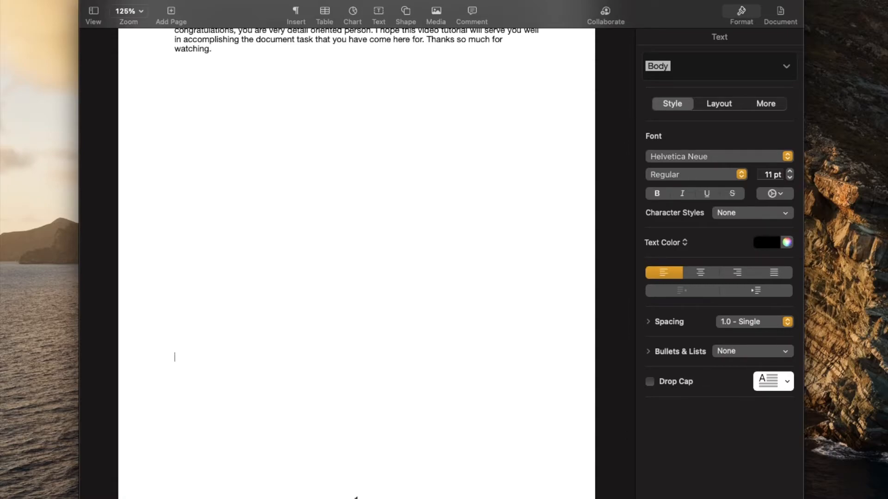
pyautogui.scroll(-3)
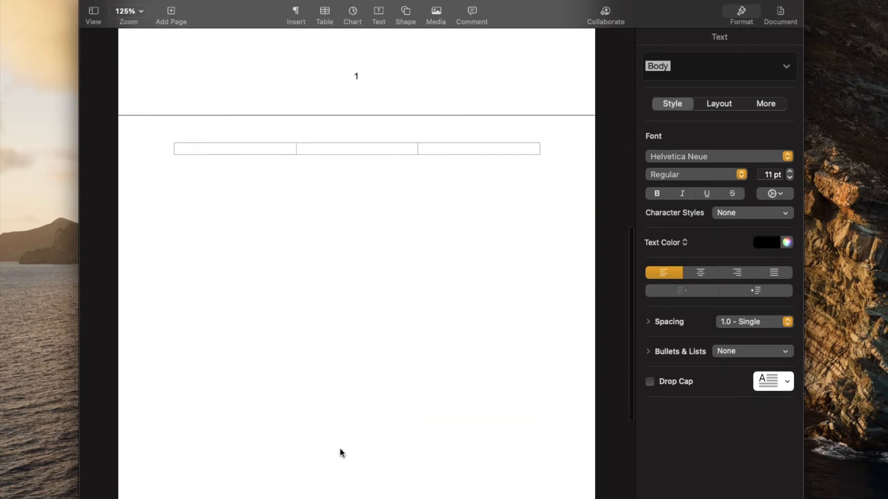
pyautogui.scroll(-3)
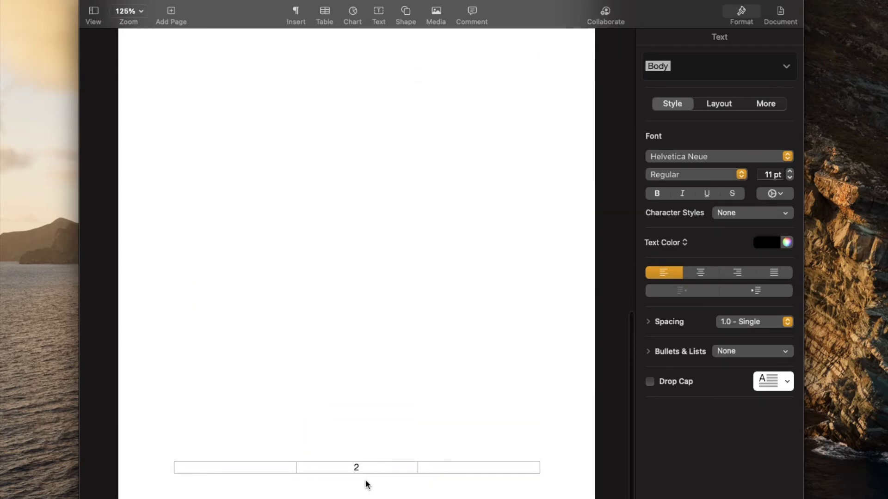
pyautogui.moveTo(364, 457)
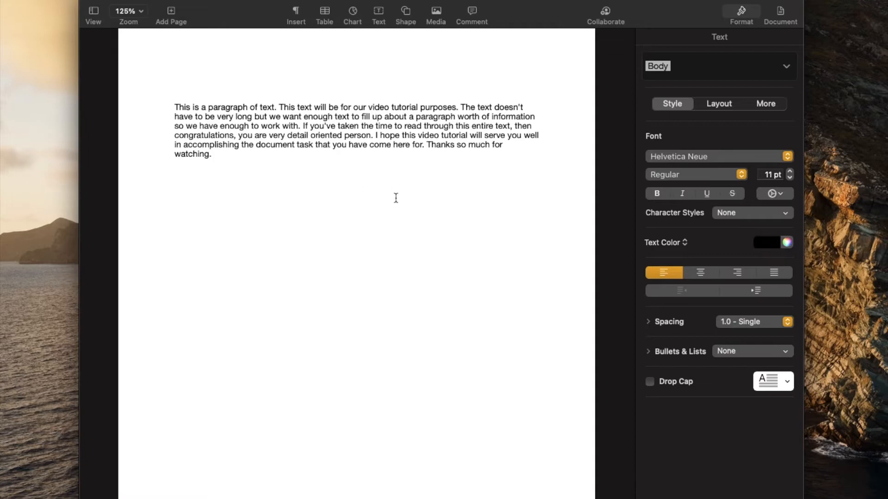
pyautogui.moveTo(248, 116)
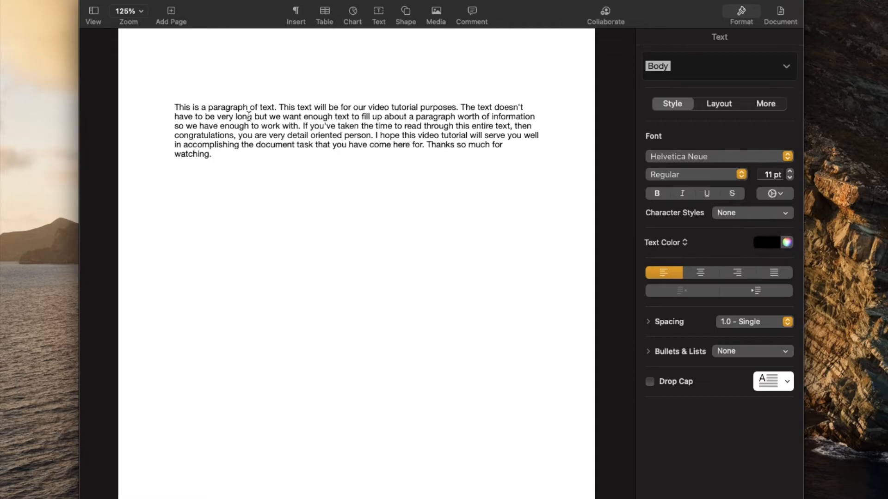
pyautogui.moveTo(309, 201)
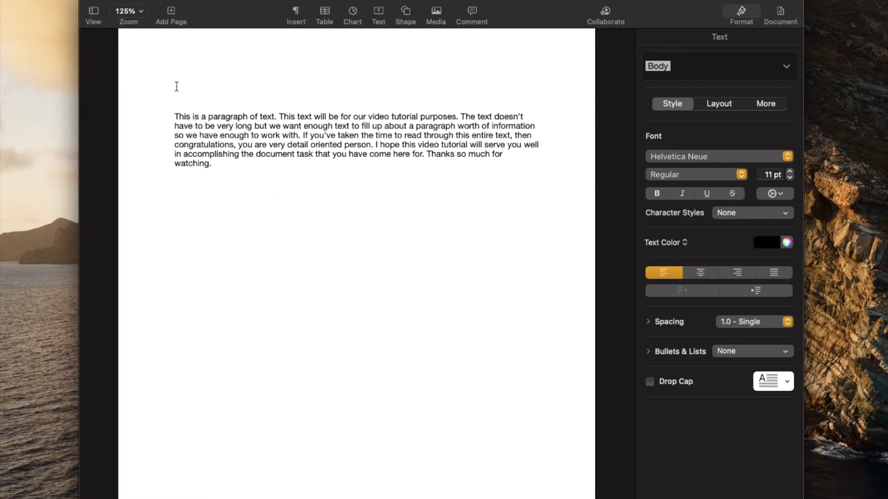
# Put a page number '1' on the empty line above the paragraph via the Insert menu
pyautogui.click(176, 89)
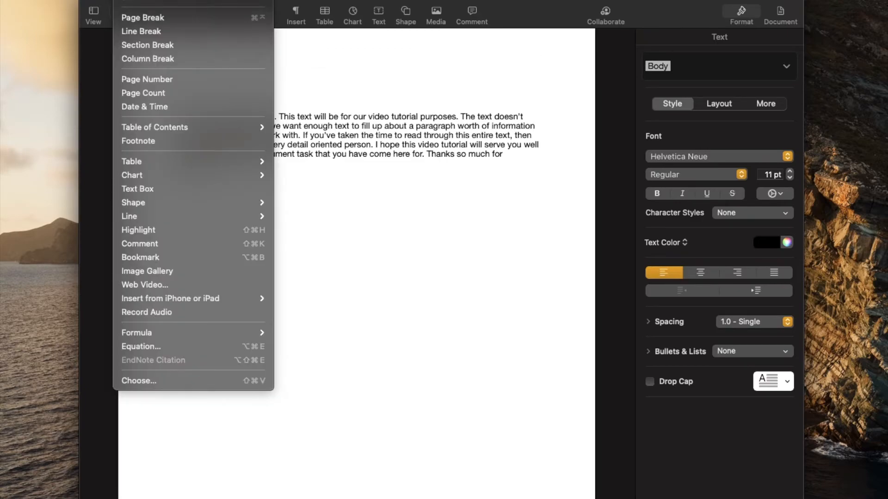
pyautogui.moveTo(152, 79)
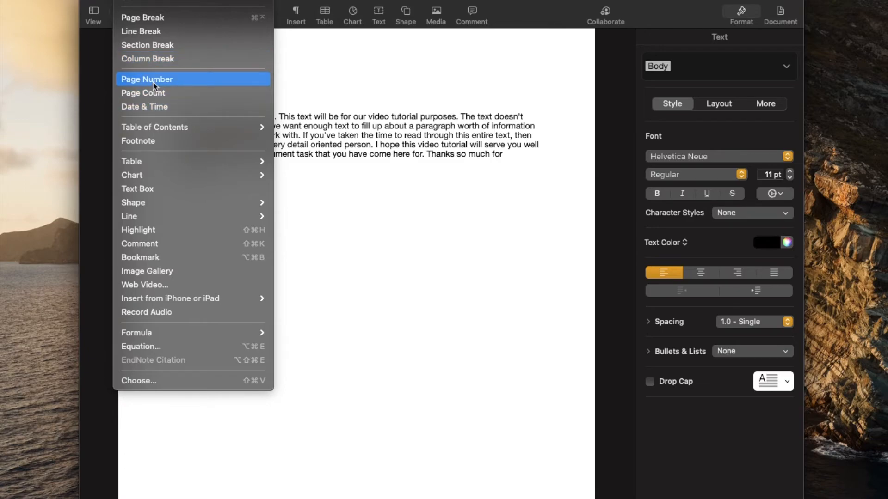
pyautogui.click(147, 79)
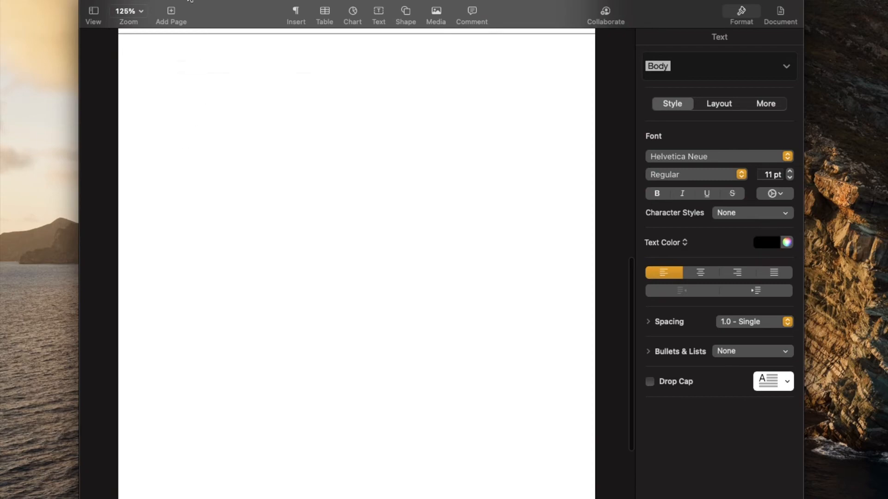
pyautogui.click(295, 10)
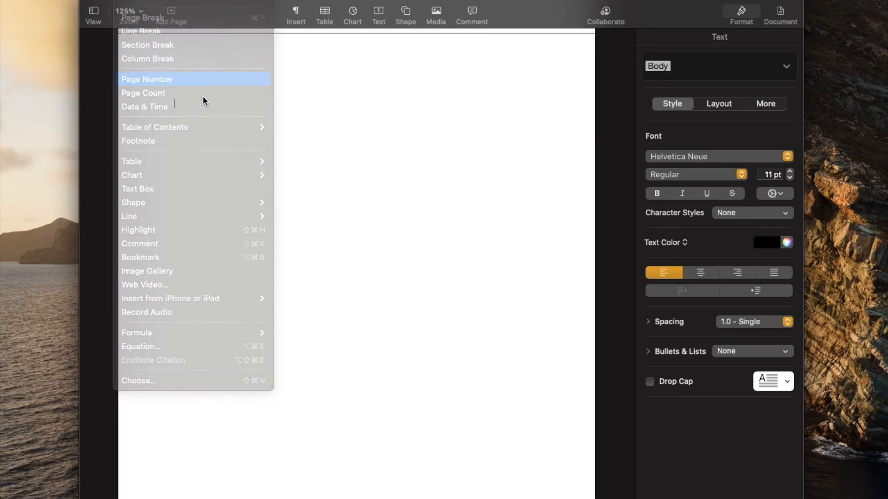
pyautogui.click(146, 79)
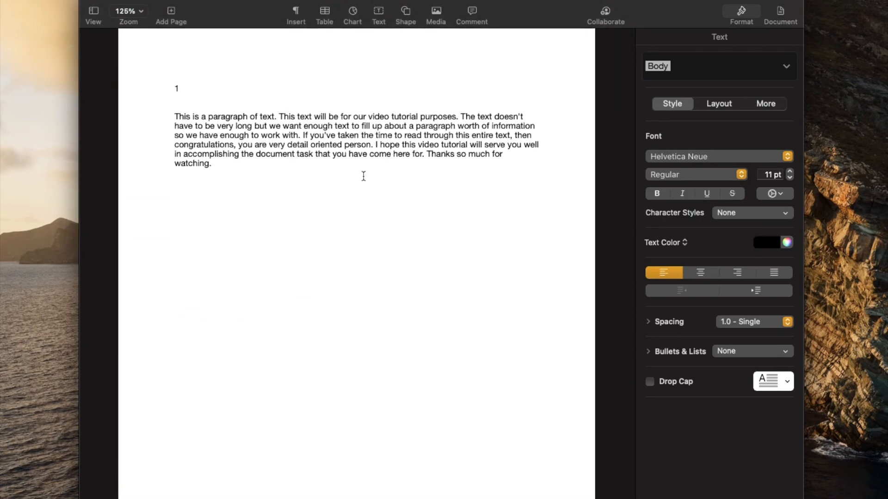
pyautogui.moveTo(404, 227)
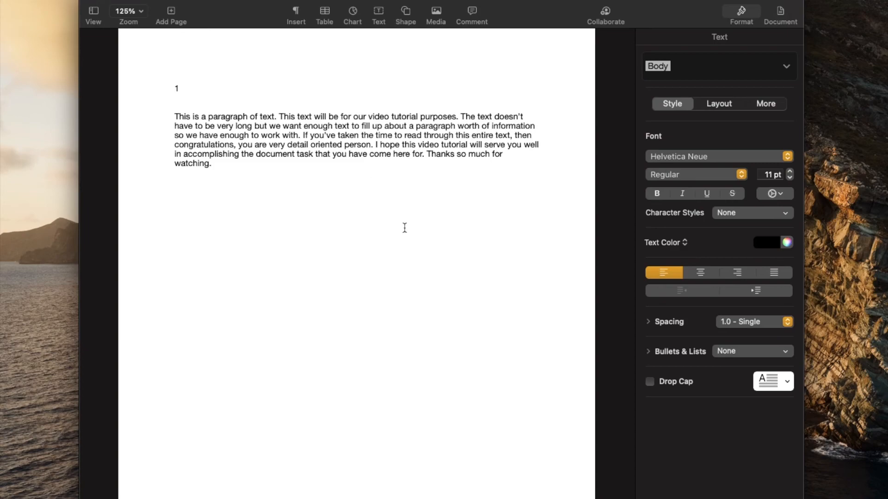
pyautogui.moveTo(401, 211)
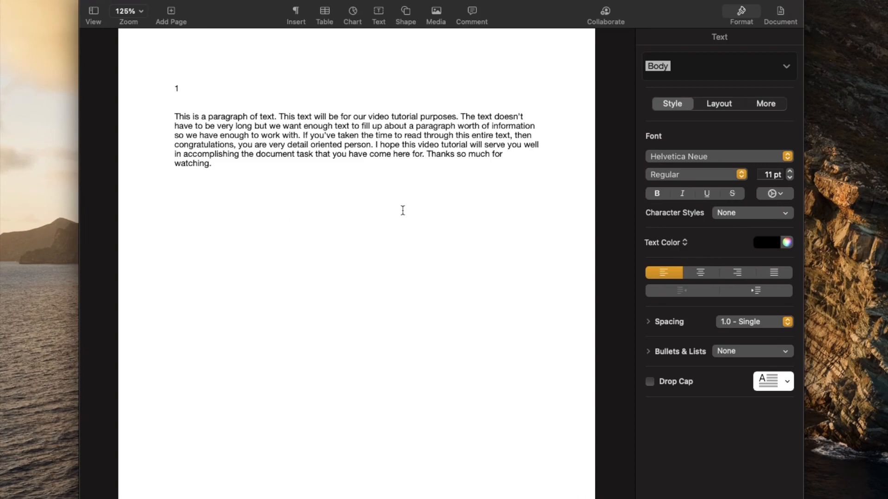
pyautogui.moveTo(263, 102)
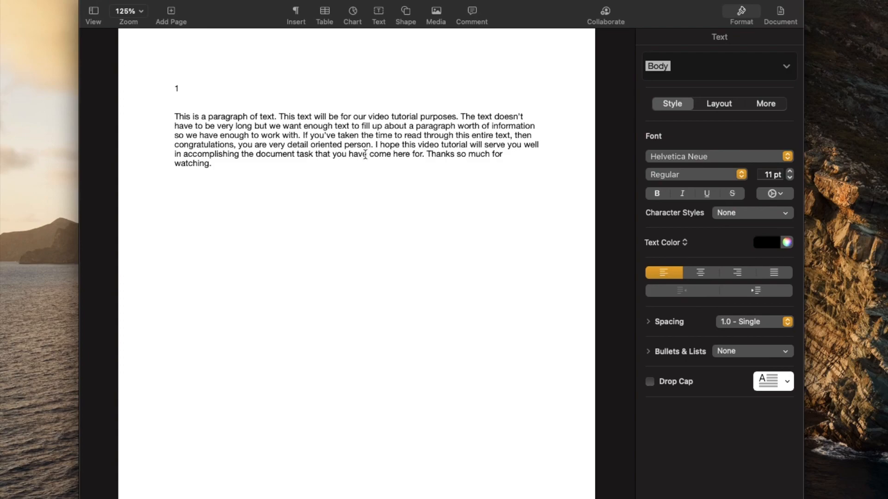
pyautogui.moveTo(386, 188)
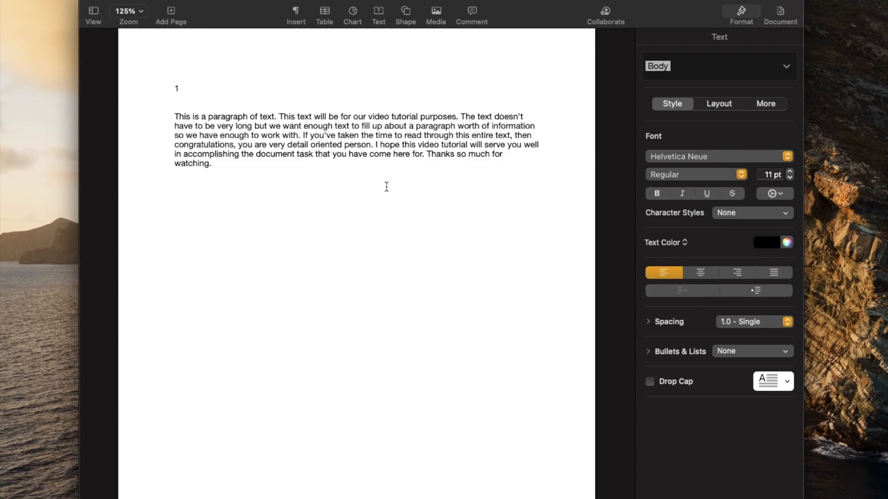